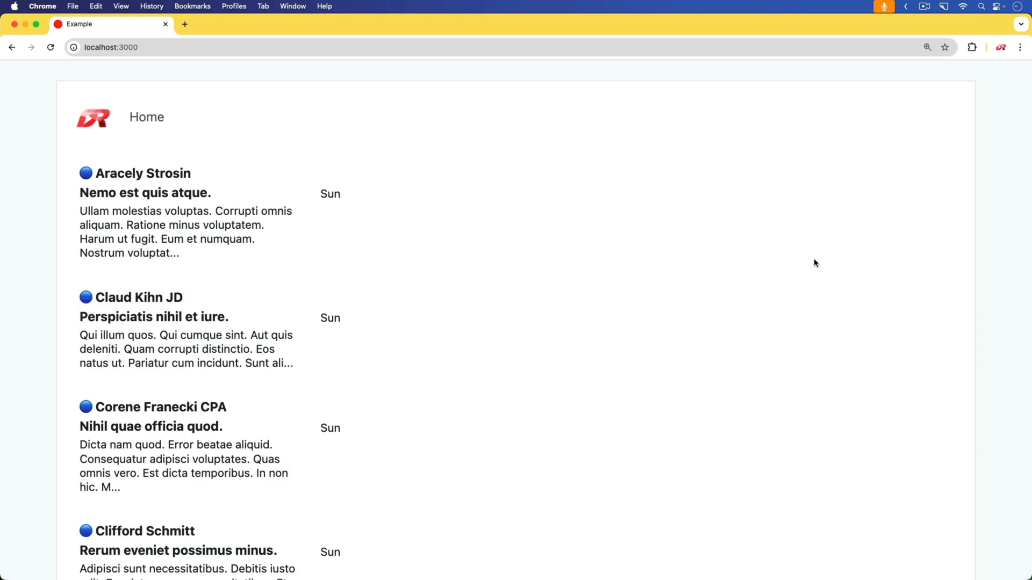
pyautogui.moveTo(630, 291)
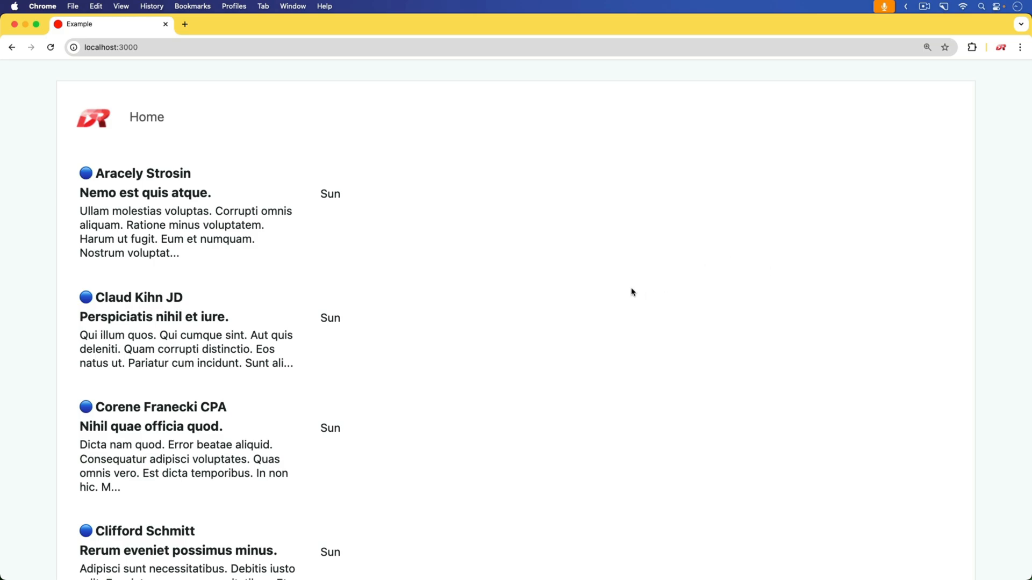
pyautogui.moveTo(614, 290)
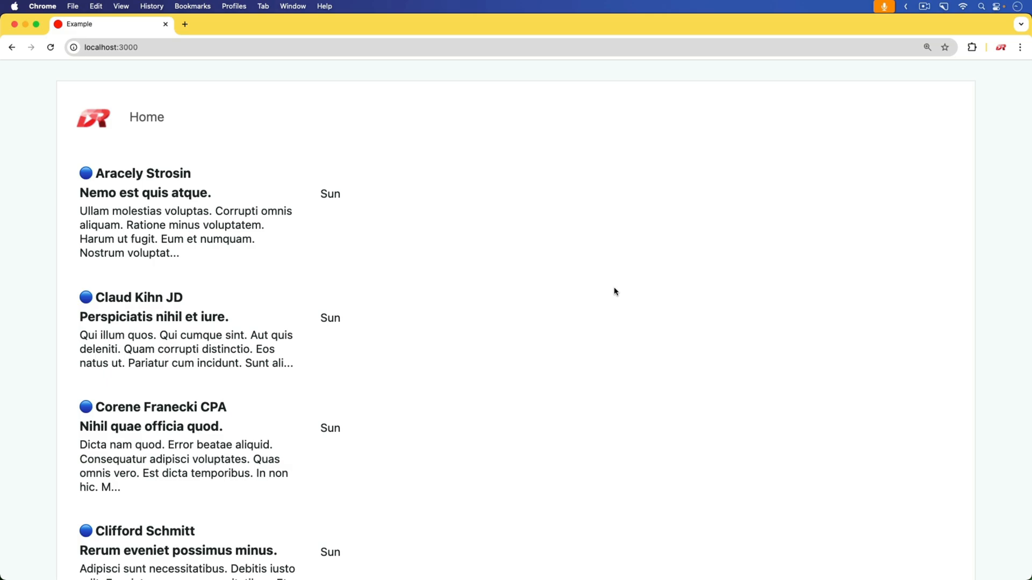
pyautogui.moveTo(188, 195)
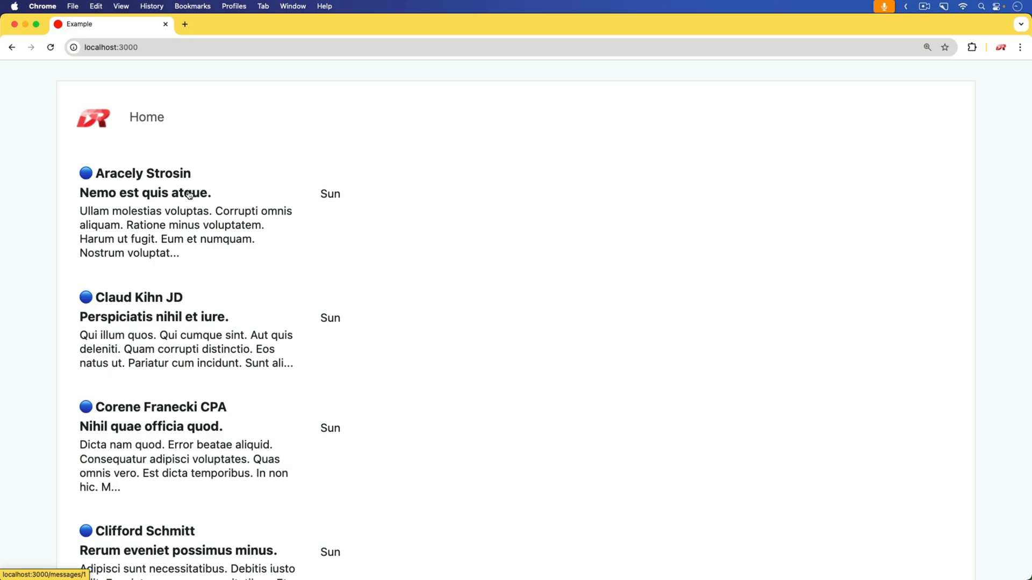
# Step: Open the 'Nihil quae officia quod.' and 'Rerum eveniet possimus minus.' messages to mark them read
pyautogui.scroll(-3)
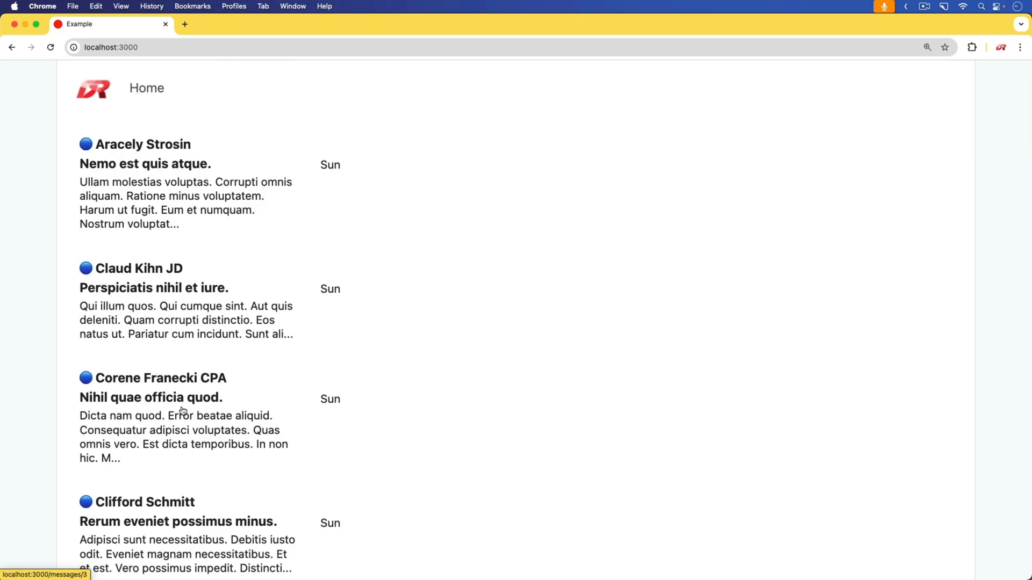
pyautogui.click(143, 398)
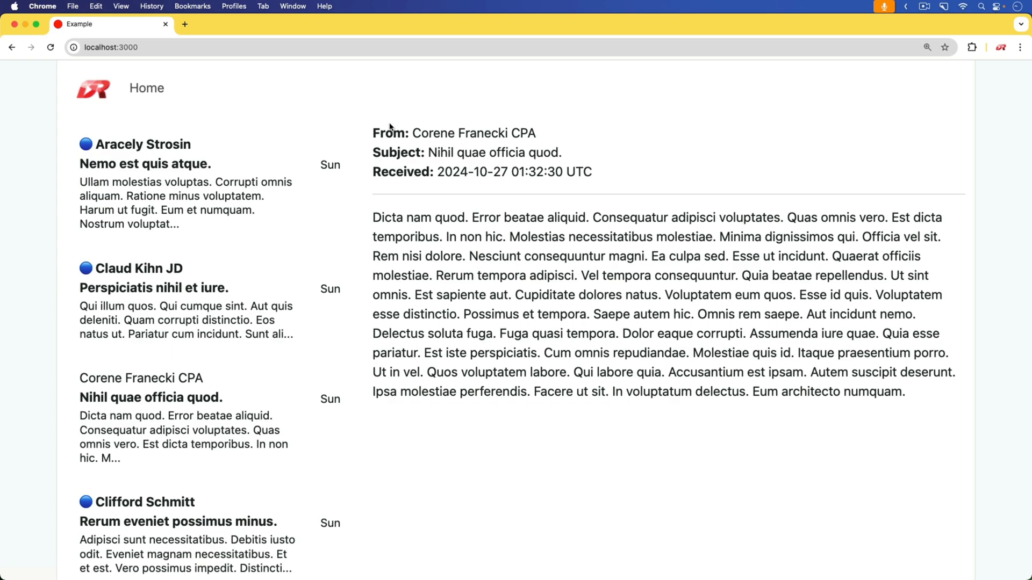
pyautogui.moveTo(817, 290)
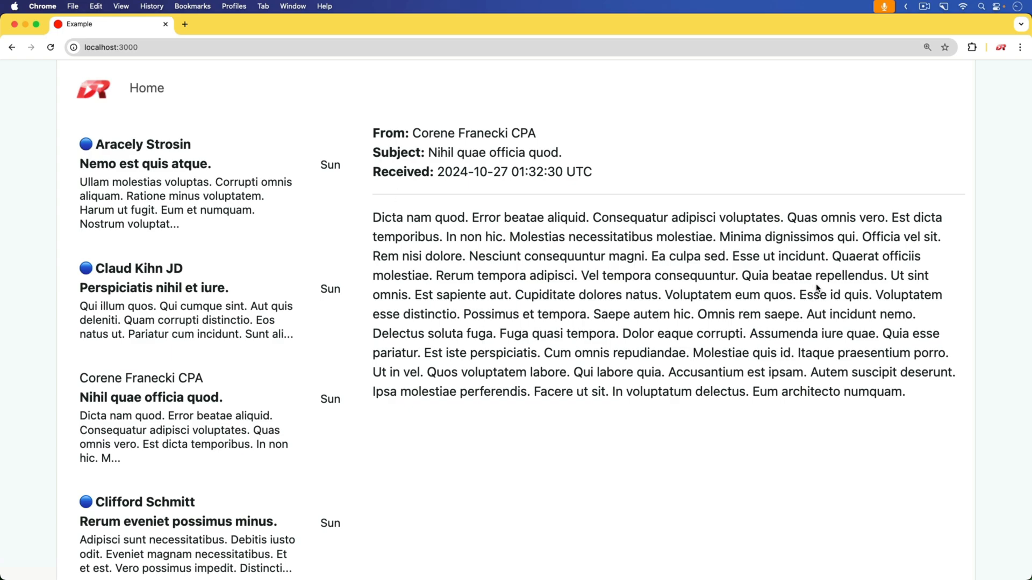
pyautogui.moveTo(120, 415)
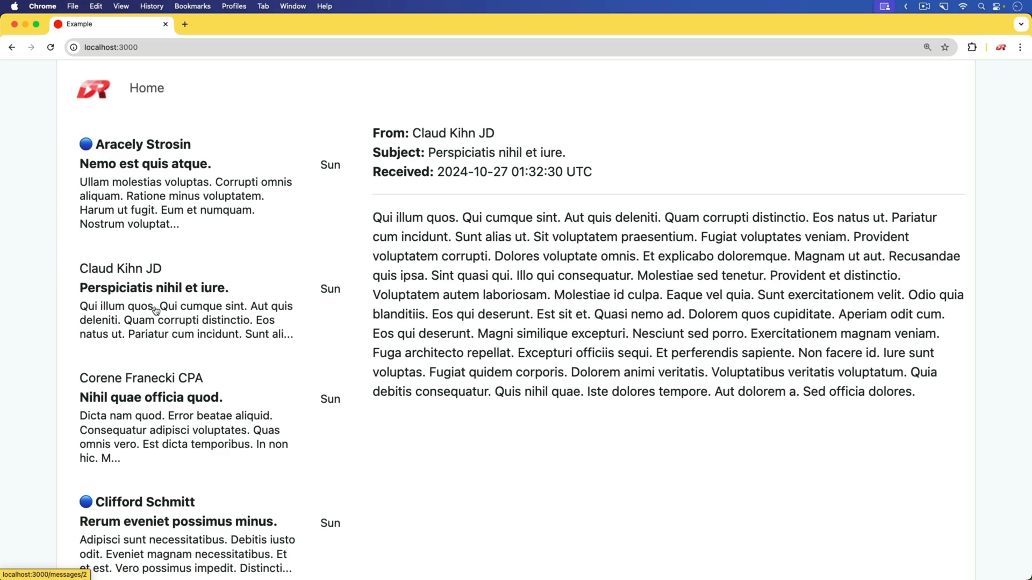
pyautogui.moveTo(187, 525)
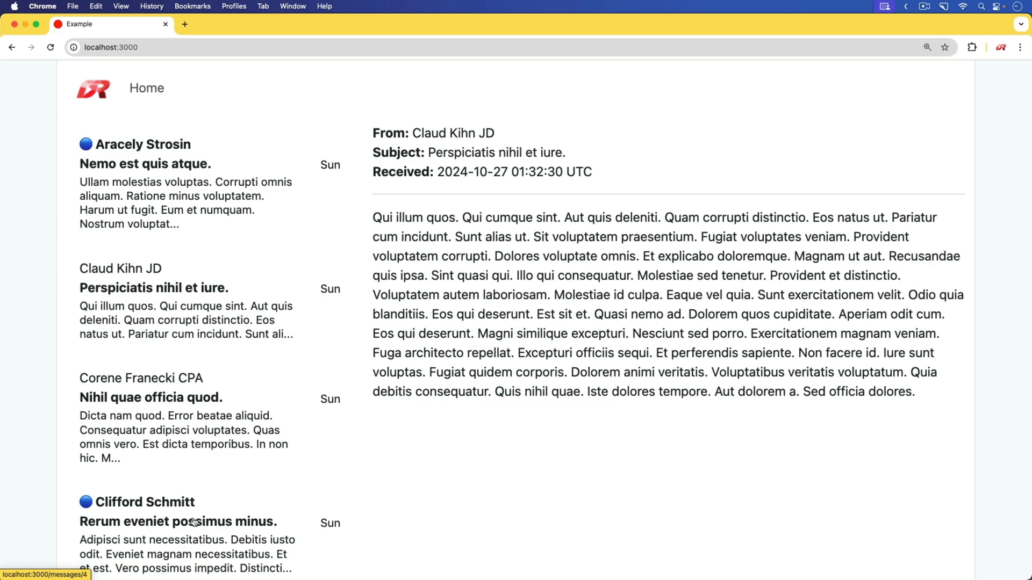
pyautogui.click(148, 398)
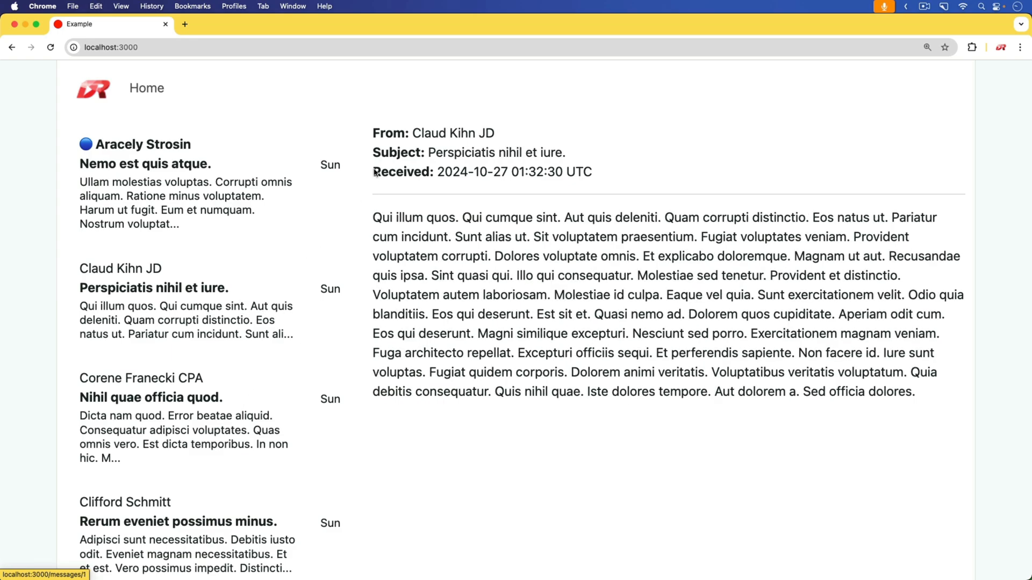
pyautogui.moveTo(812, 266)
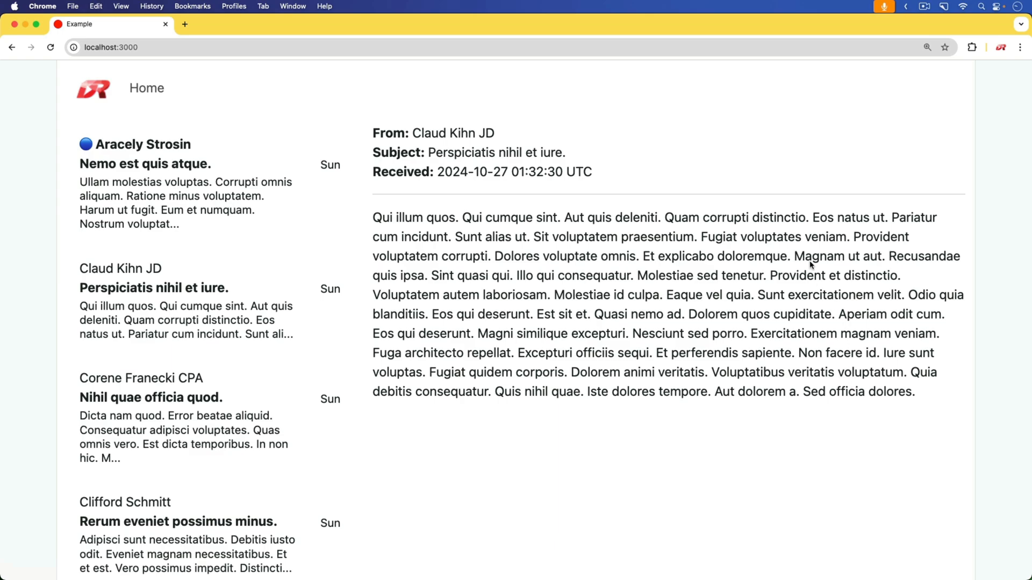
pyautogui.moveTo(331, 350)
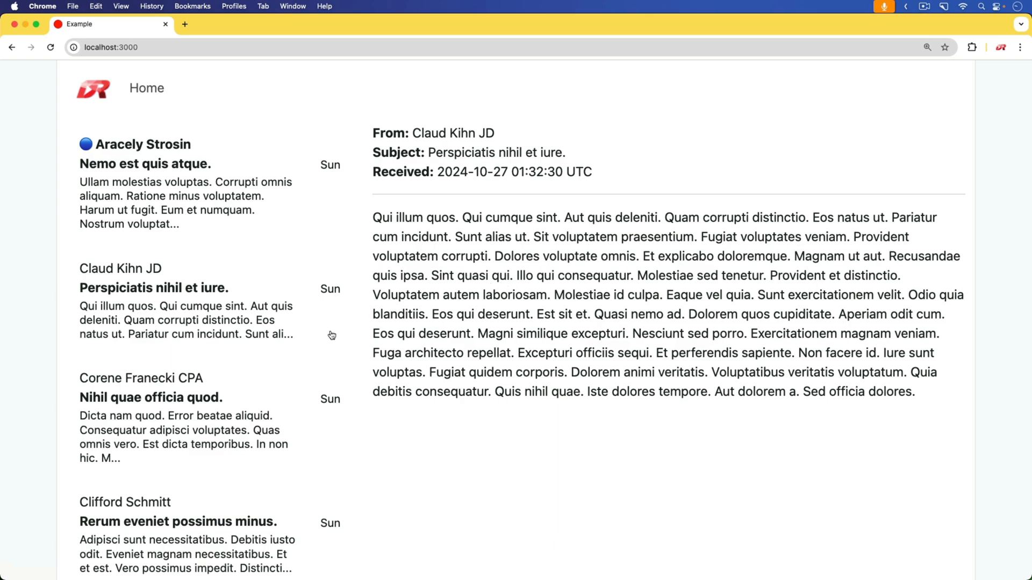
pyautogui.moveTo(208, 417)
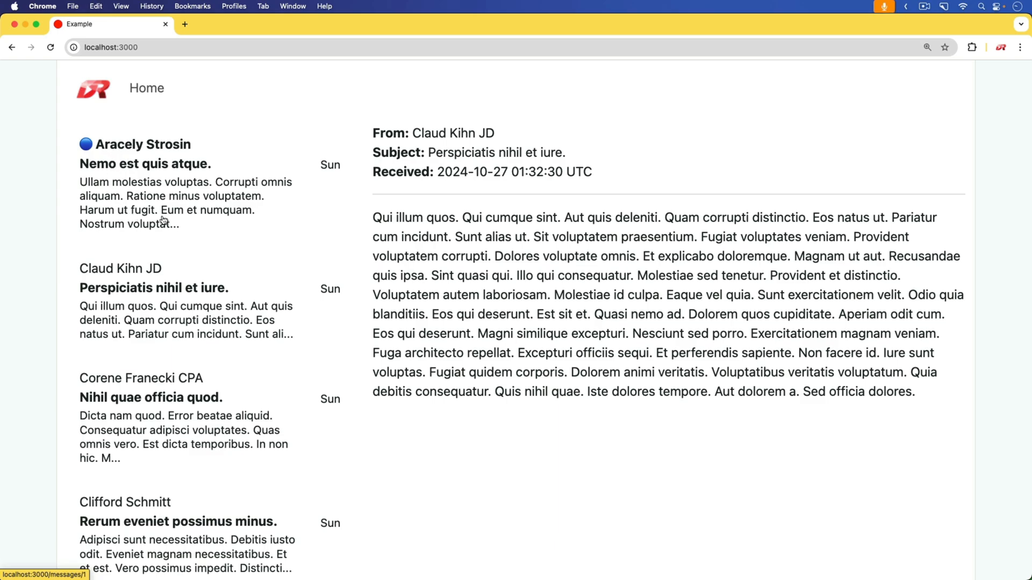
pyautogui.moveTo(159, 186)
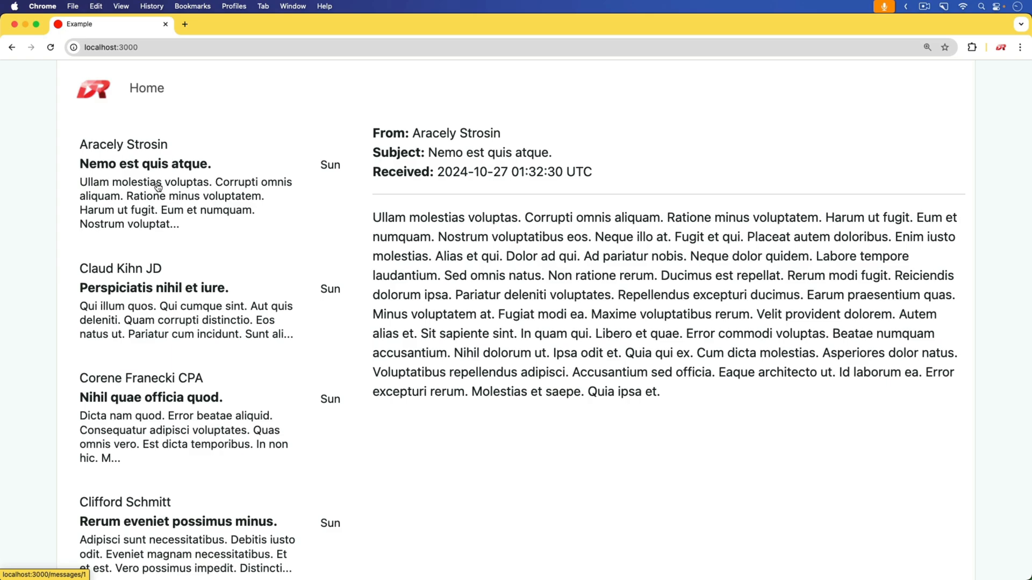
pyautogui.moveTo(645, 442)
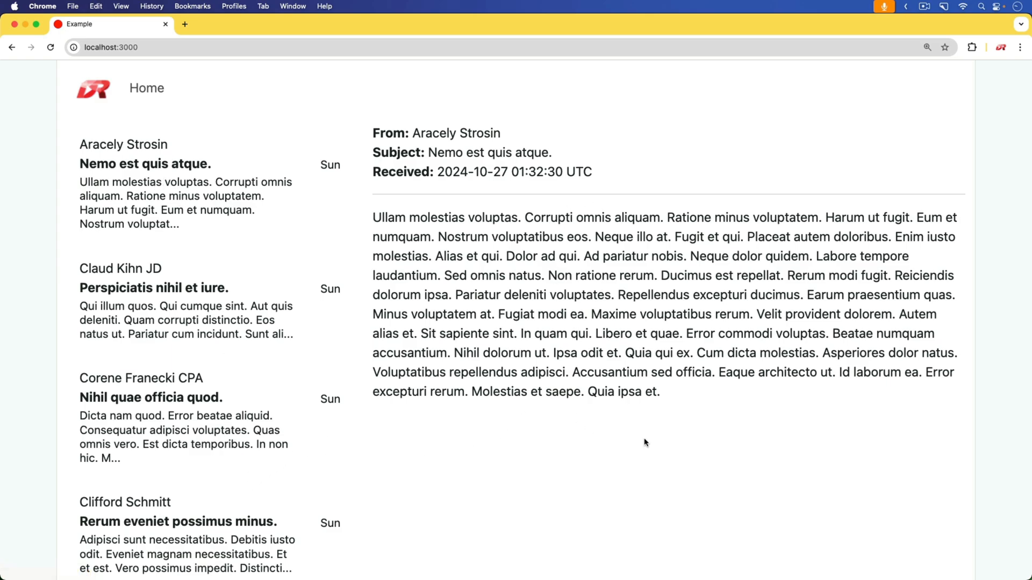
pyautogui.moveTo(59, 499)
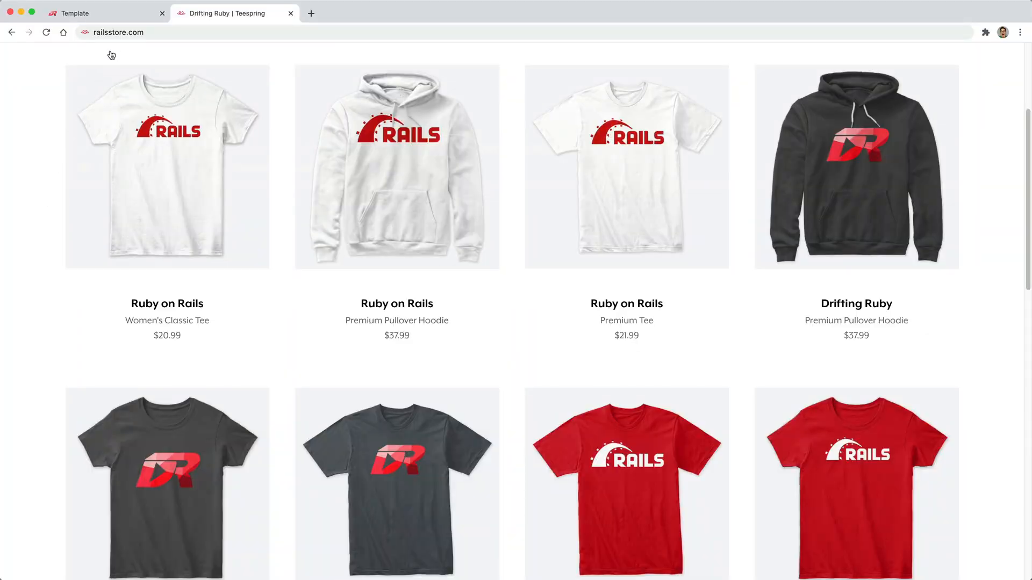
pyautogui.moveTo(137, 47)
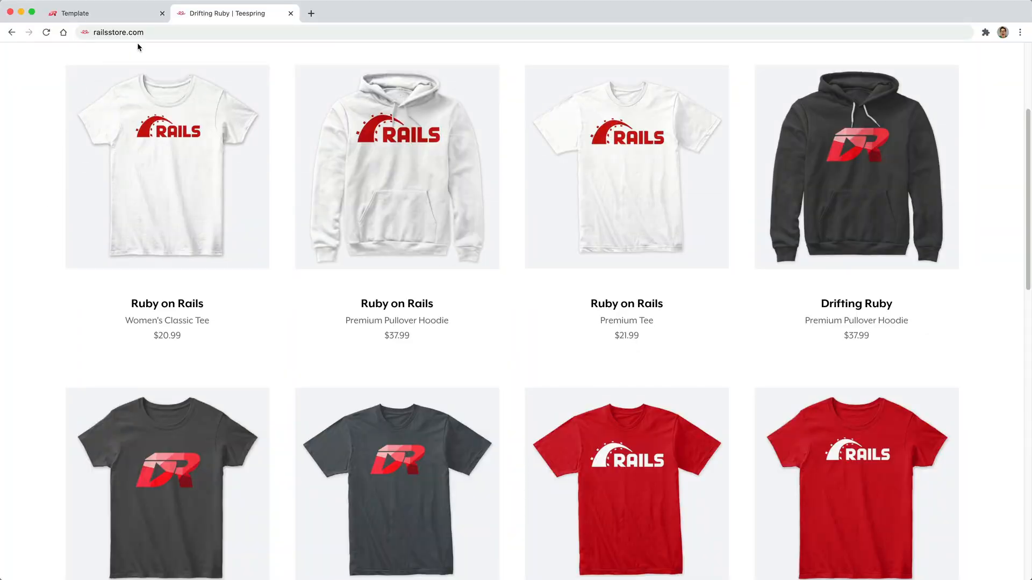